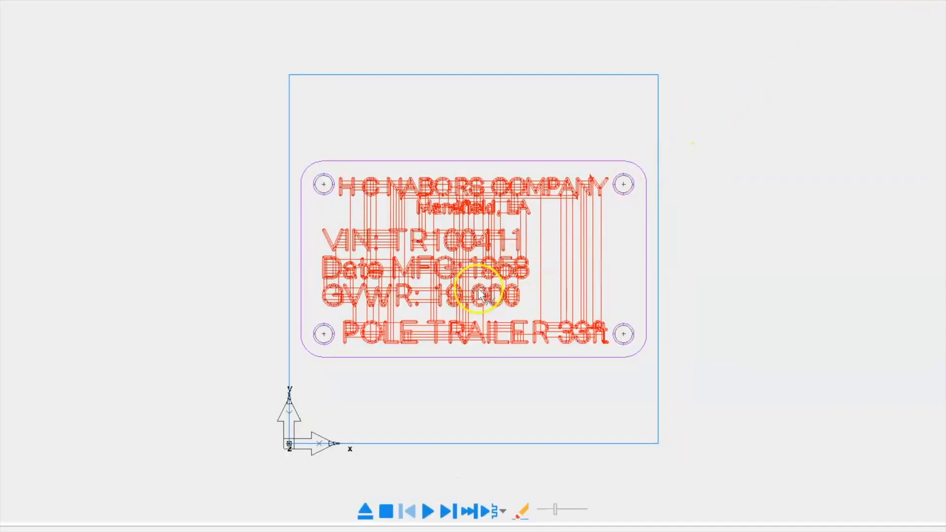
pyautogui.moveTo(368, 307)
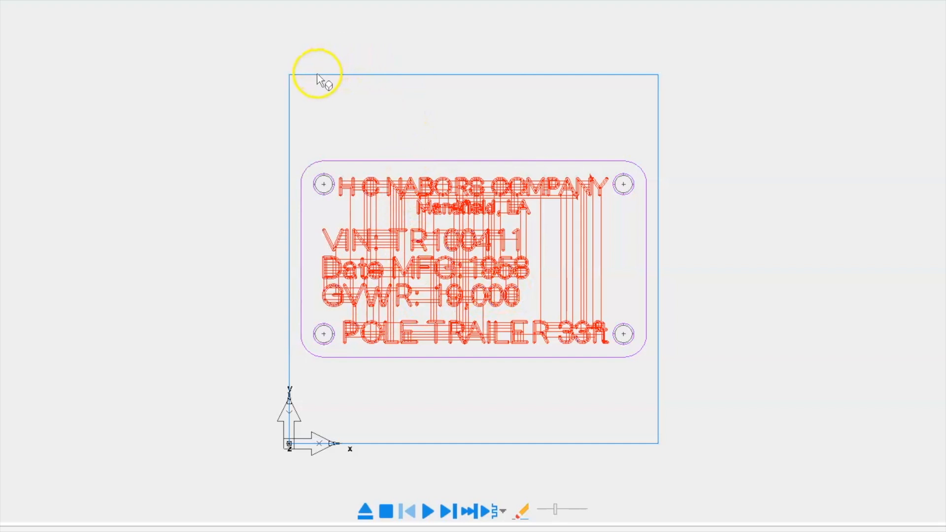
pyautogui.moveTo(643, 331)
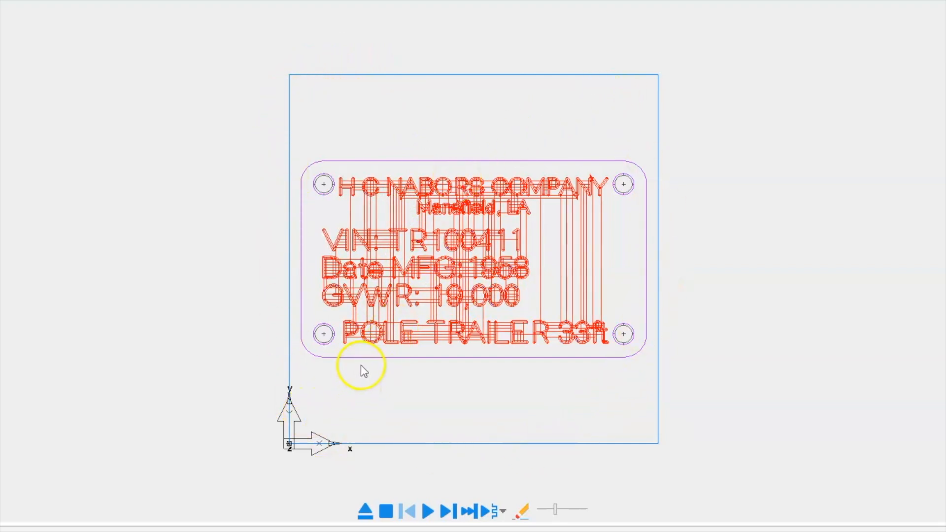
pyautogui.moveTo(505, 163)
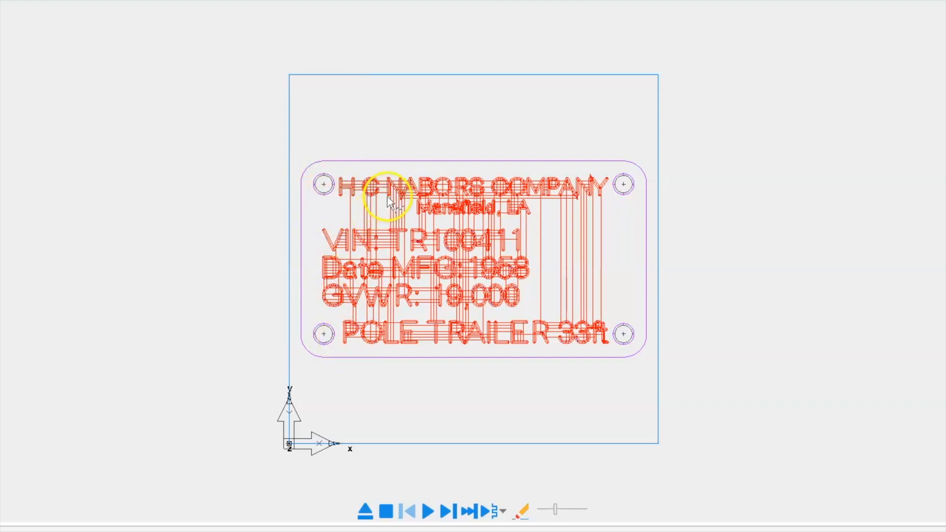
pyautogui.moveTo(365, 334)
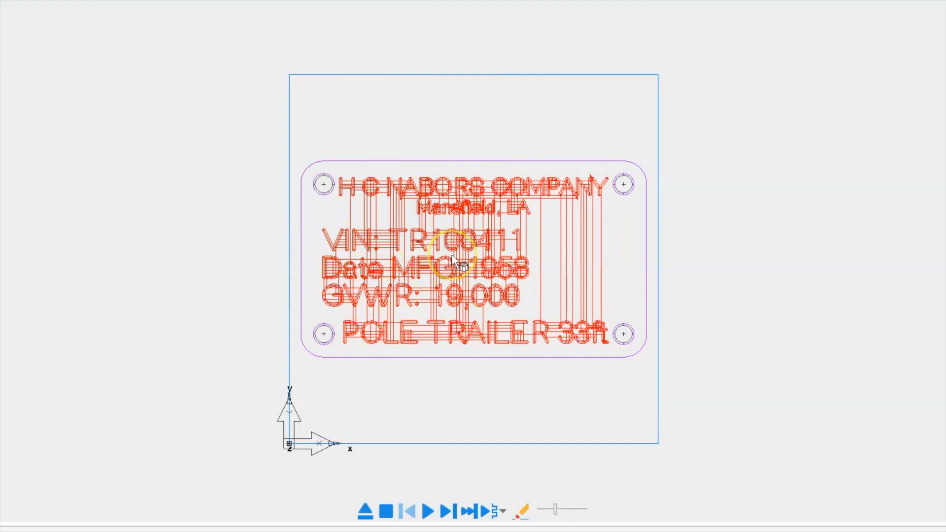
pyautogui.moveTo(413, 298)
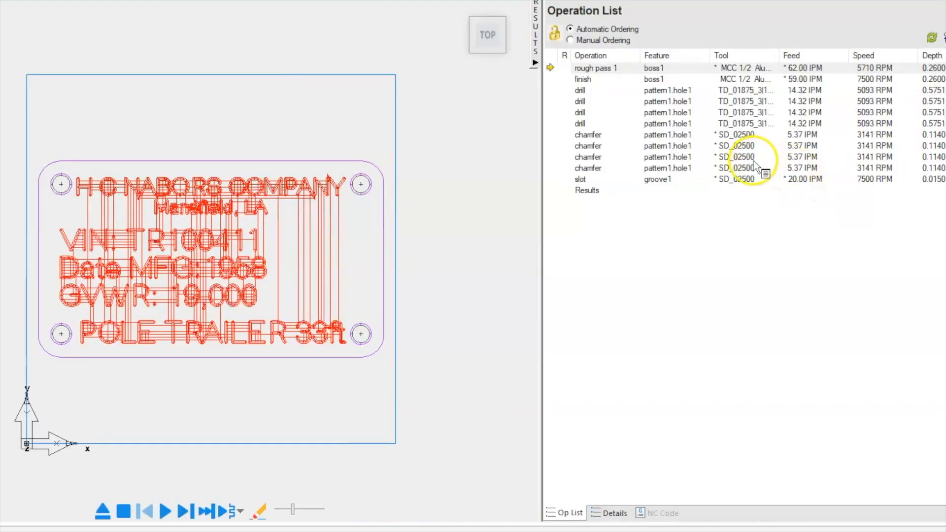
pyautogui.moveTo(859, 68)
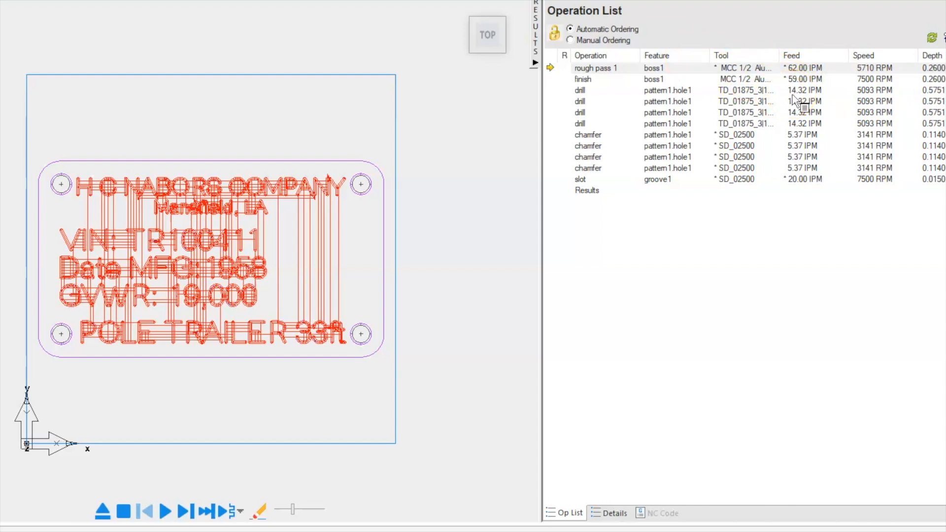
pyautogui.moveTo(424, 260)
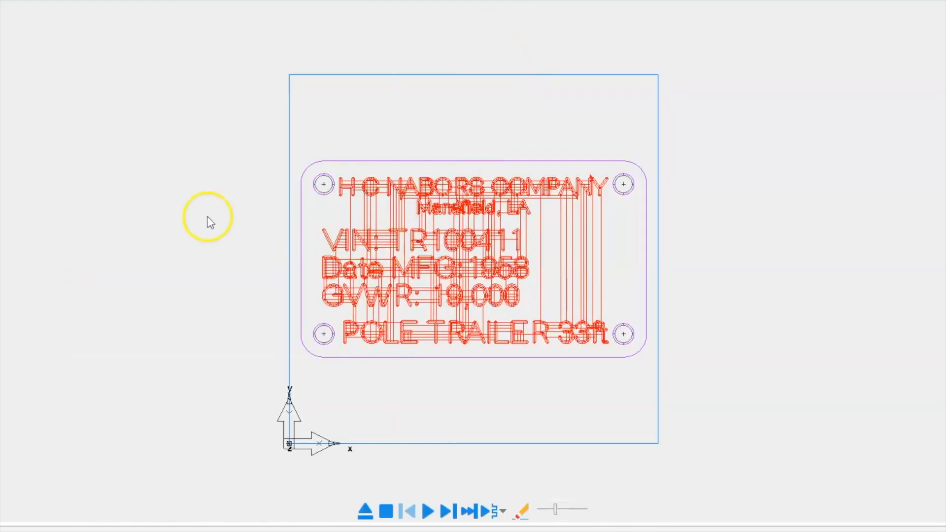
# Switch the plate view to isometric and start playing the toolpath simulation
pyautogui.rightClick(208, 219)
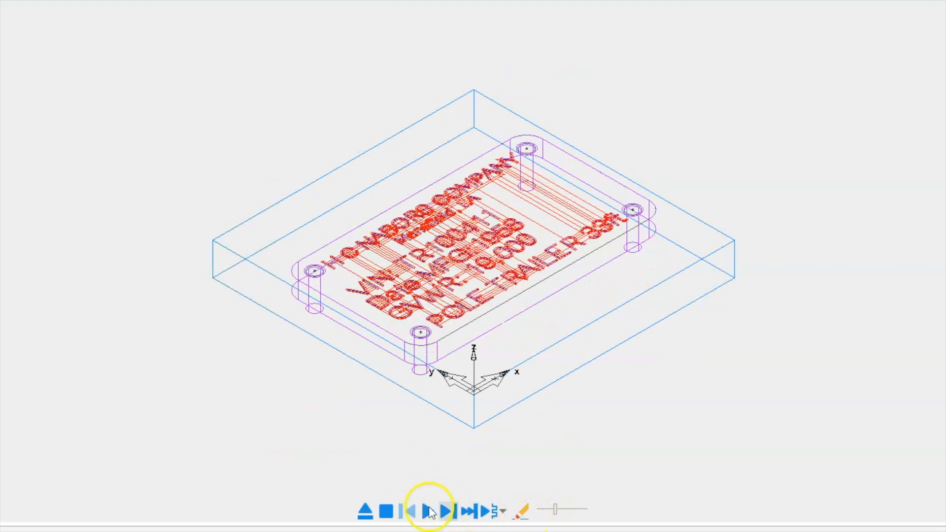
pyautogui.click(435, 513)
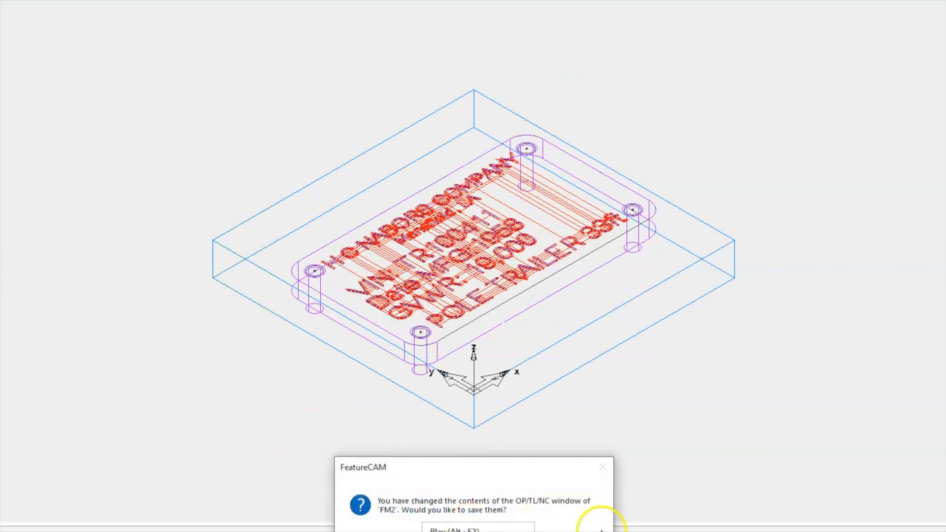